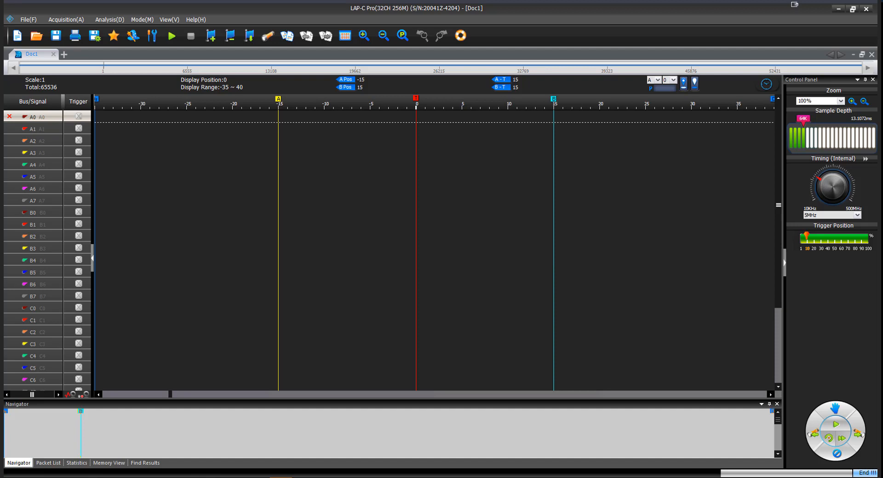
mouse_move(816, 257)
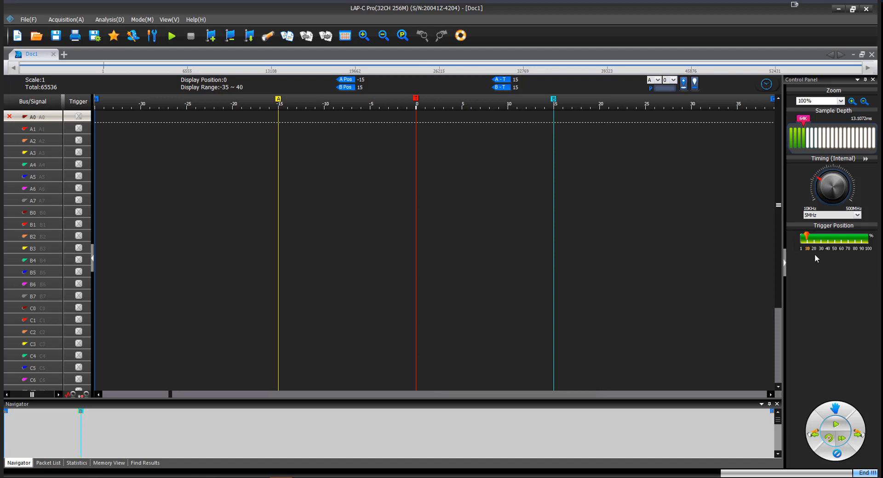
mouse_move(213, 135)
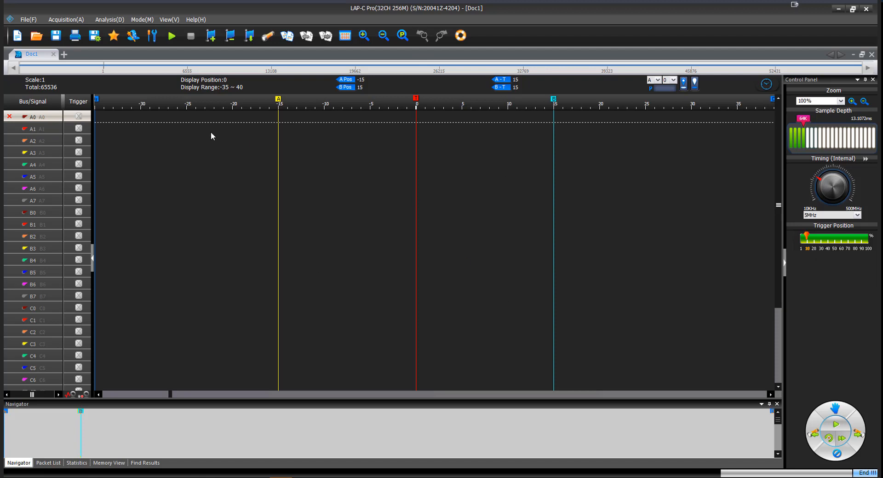
mouse_move(39, 117)
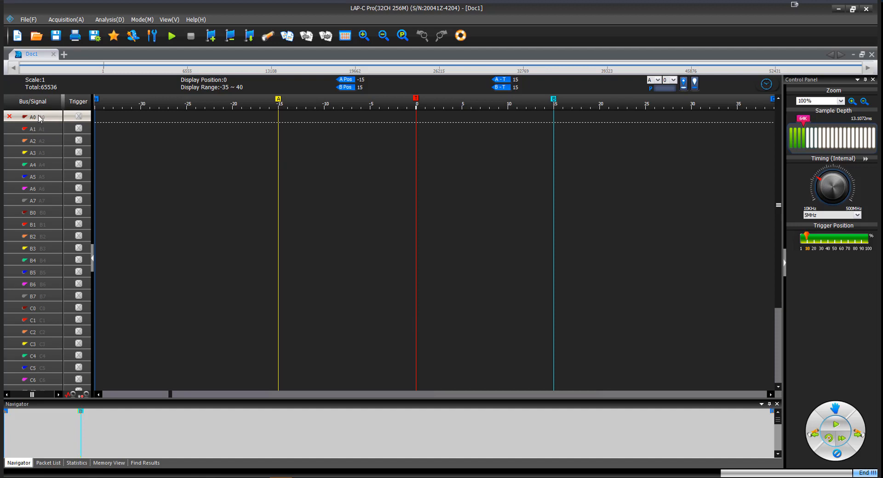
Add a protocol decoder to channel A0, searching 'dm' and choosing DMX512 V1.36
right_click(32, 117)
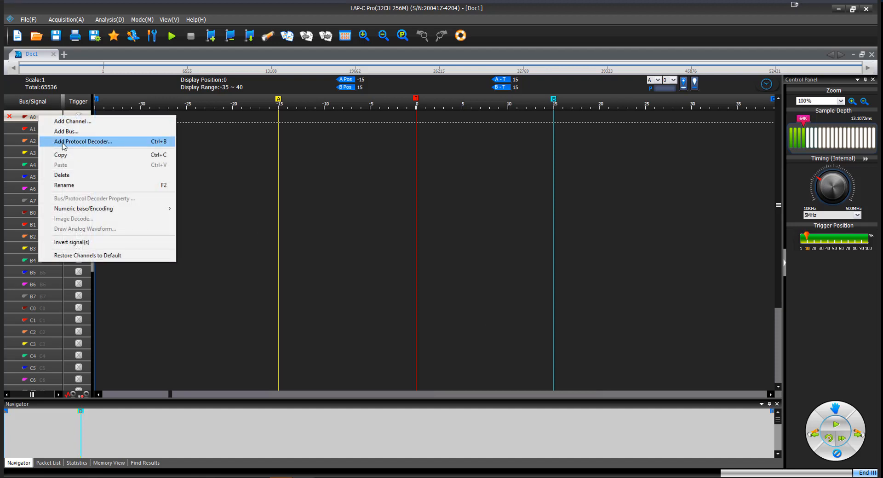
left_click(83, 141)
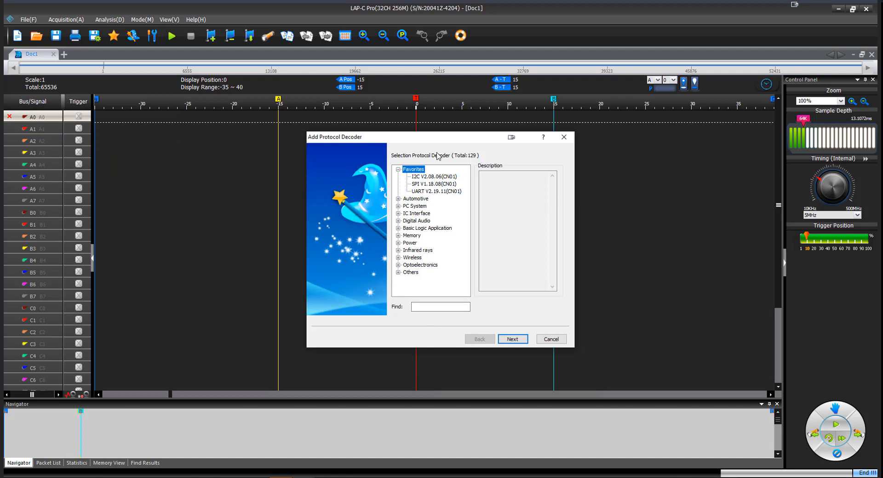
mouse_move(421, 196)
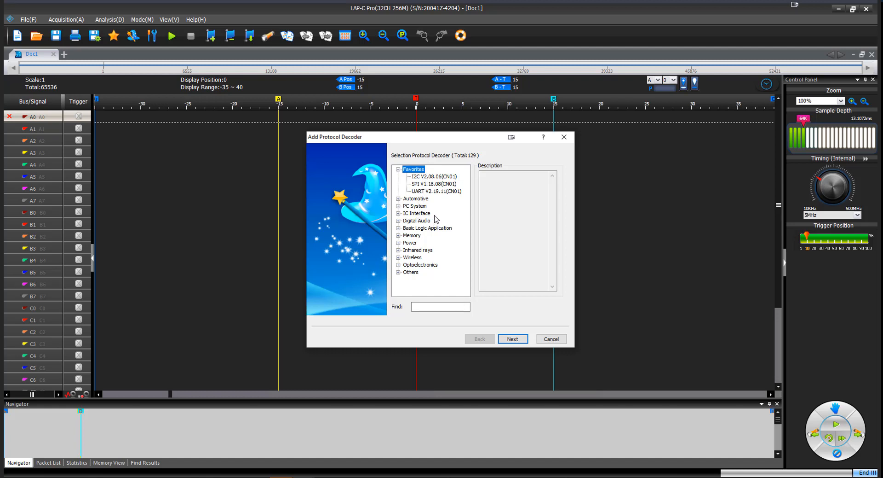
left_click(439, 305)
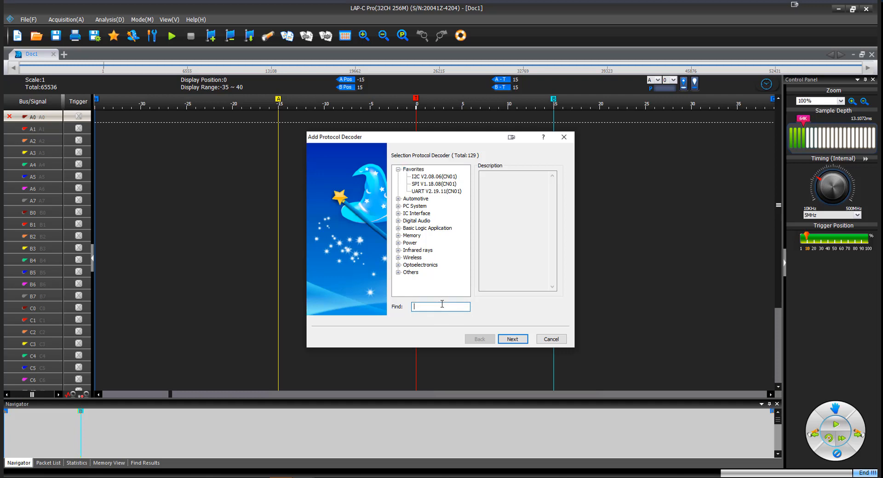
type("dmx")
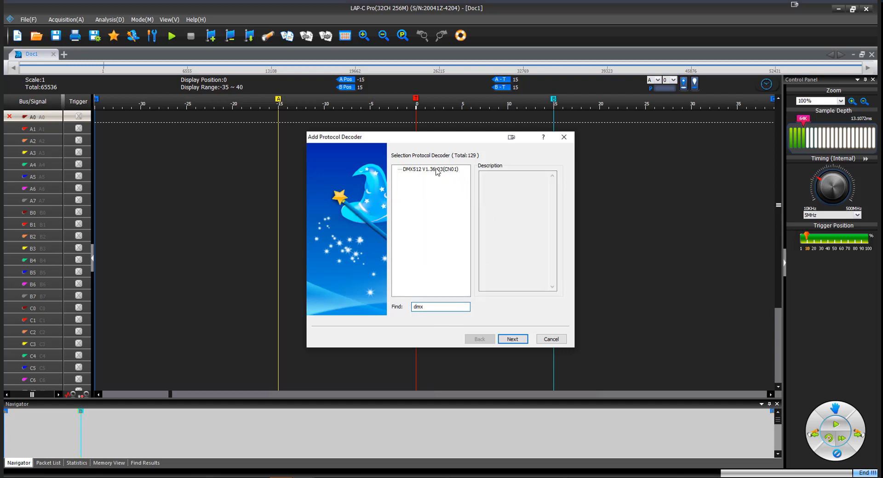
left_click(550, 339)
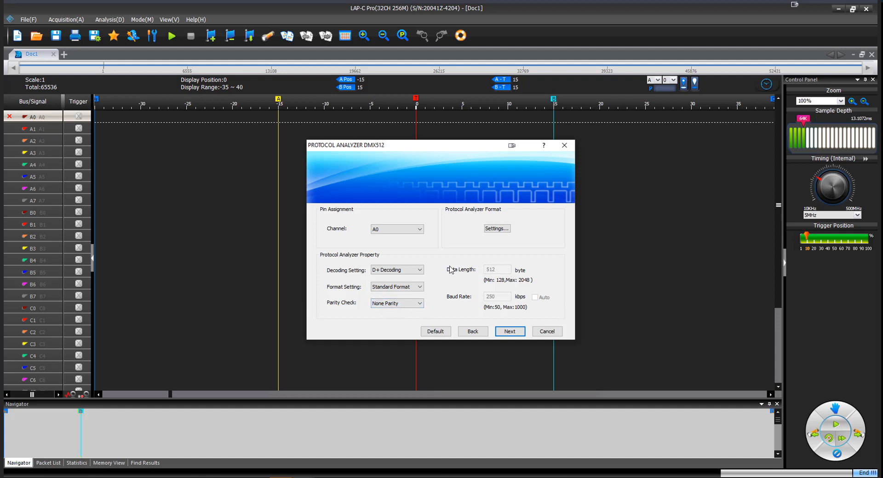
mouse_move(504, 273)
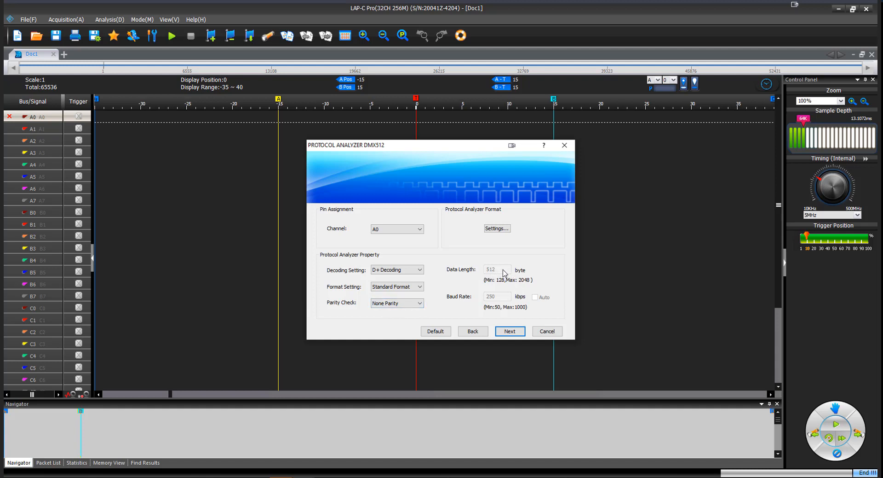
mouse_move(517, 278)
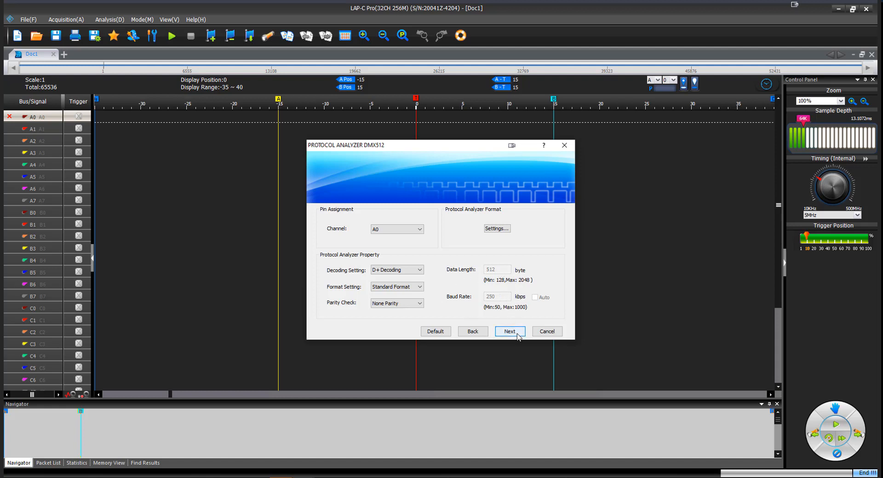
Accept the DMX512 defaults on A0 (D+ decoding, Standard Format, 250 kbps) and continue
left_click(509, 331)
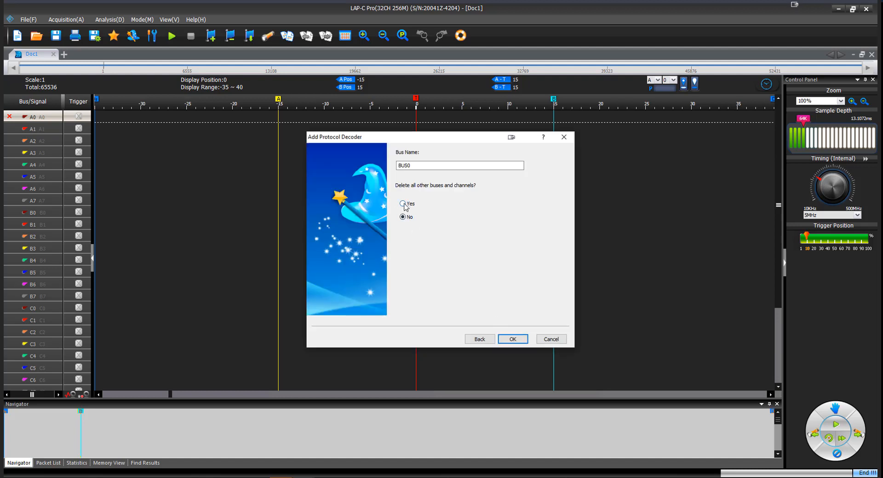
Create the BUS0 decoder with 'Yes' for deleting all other buses and channels
left_click(402, 203)
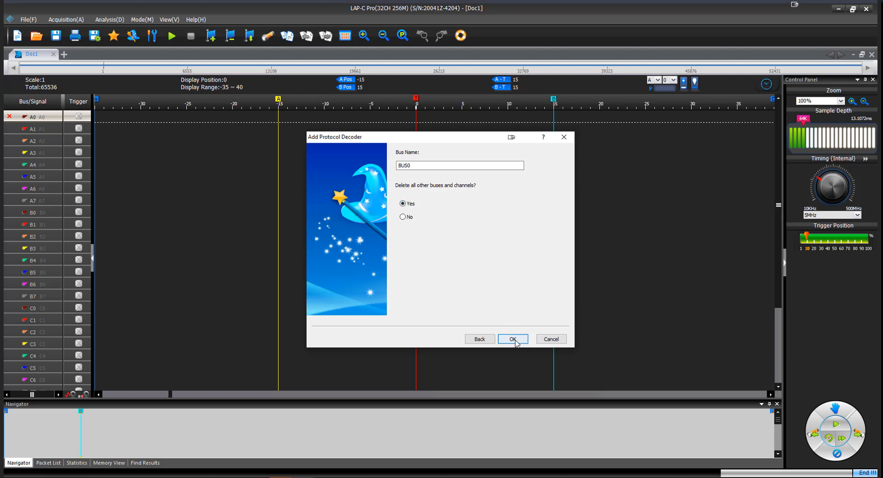
left_click(513, 338)
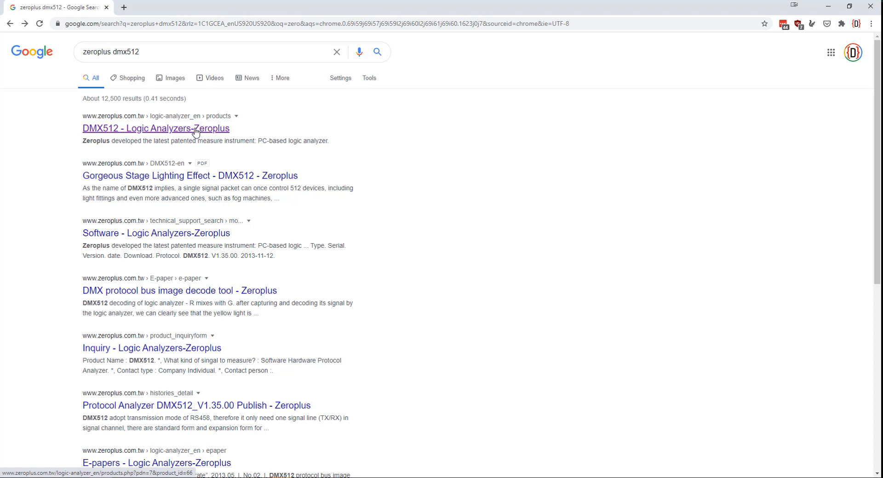
Open the Zeroplus DMX512 product page and download its User Manual PDF
left_click(155, 128)
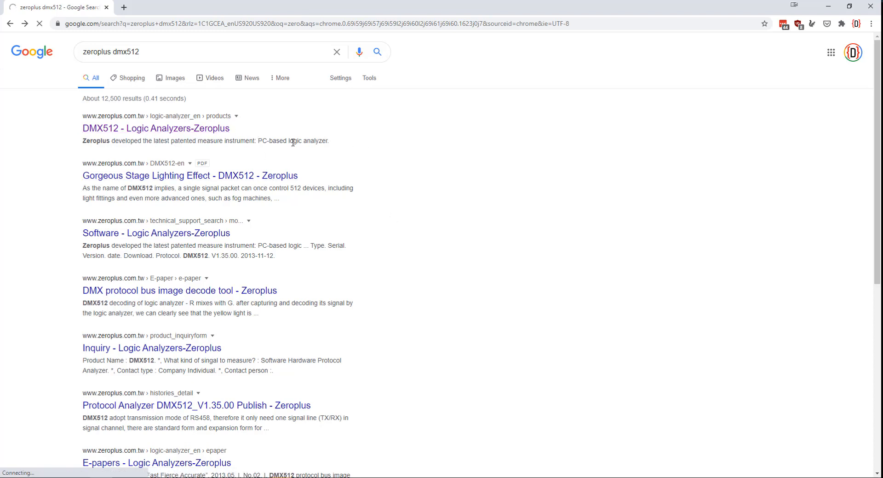
left_click(152, 128)
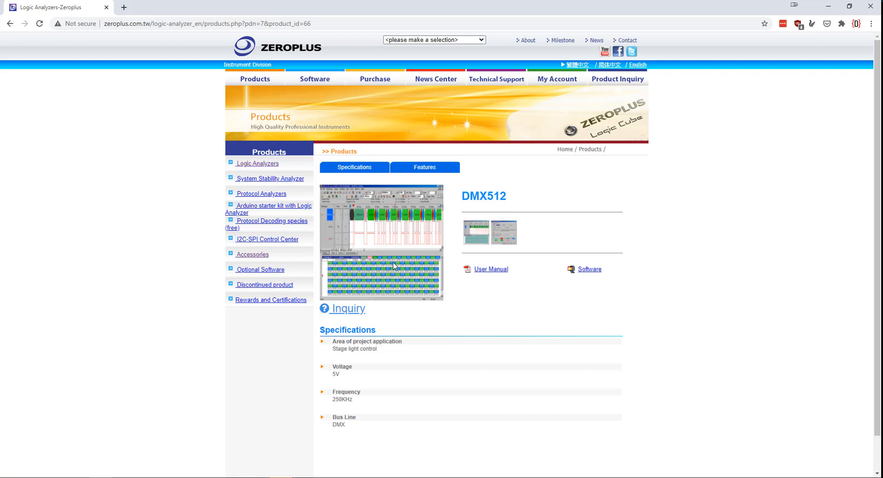
scroll("down", 3)
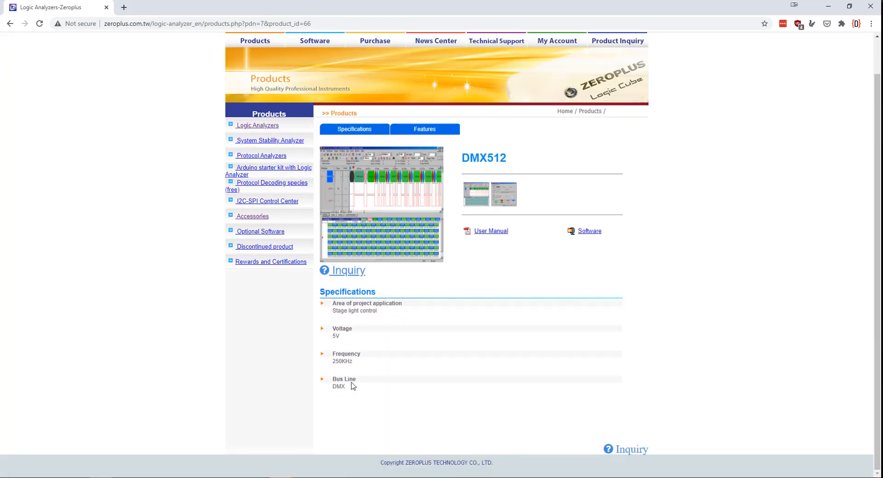
mouse_move(397, 345)
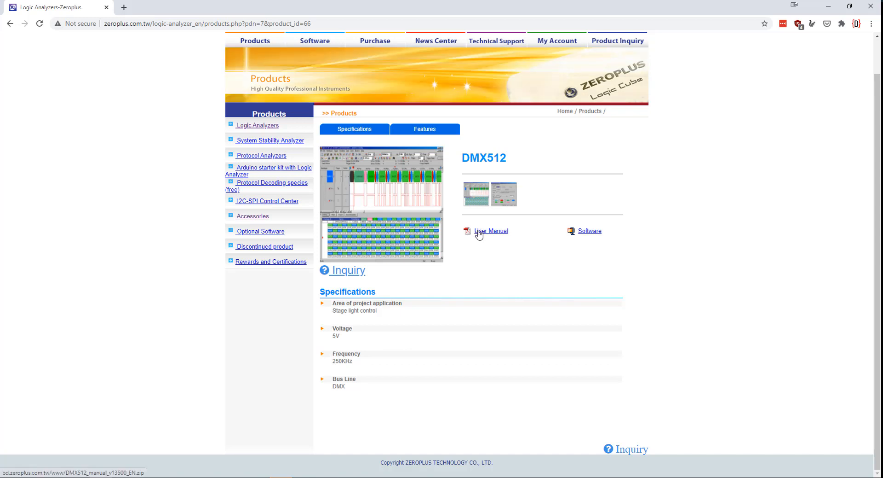
mouse_move(481, 236)
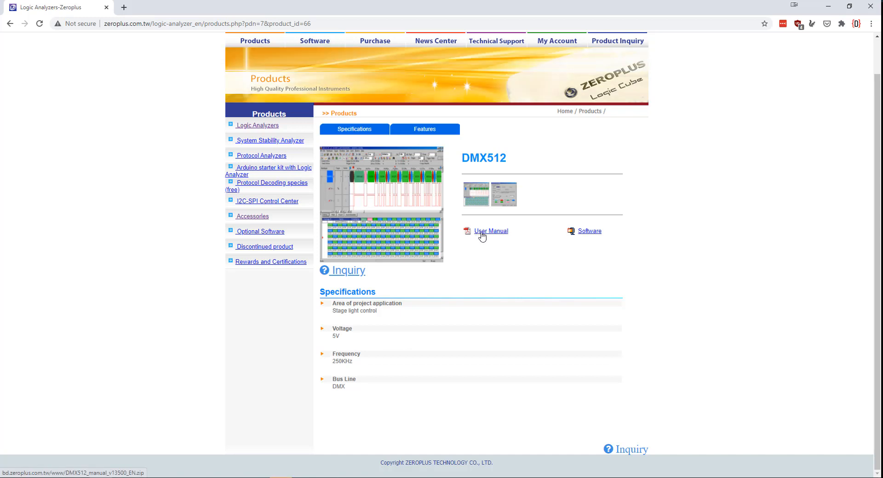
left_click(491, 230)
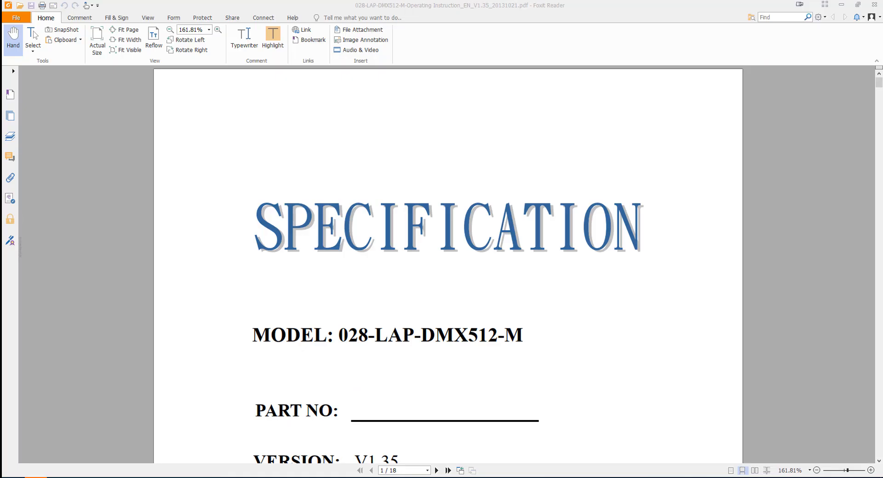
Scroll the DMX512 manual to page 14, the Protocol Analyzer Decoding section
left_click(403, 469)
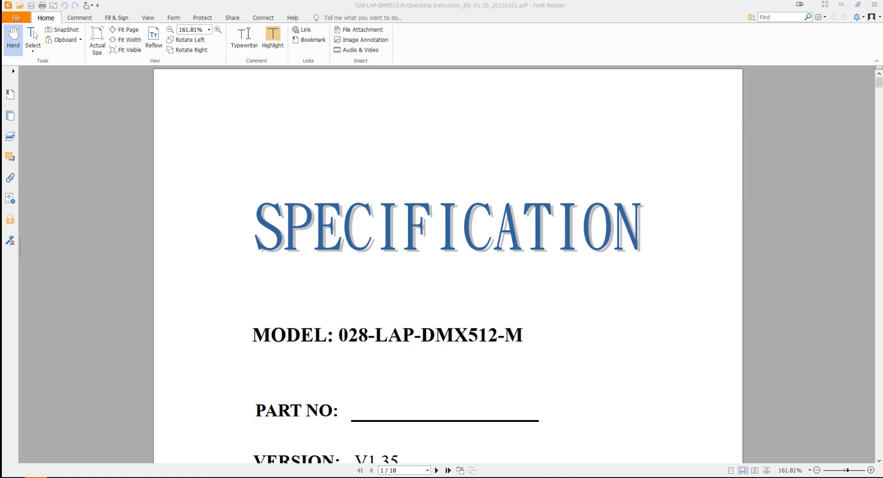
scroll("down", 3)
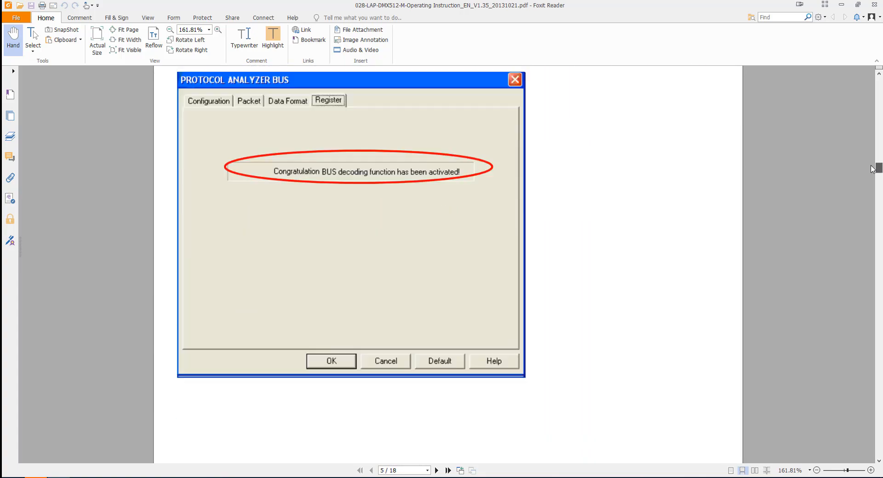
scroll("down", 3)
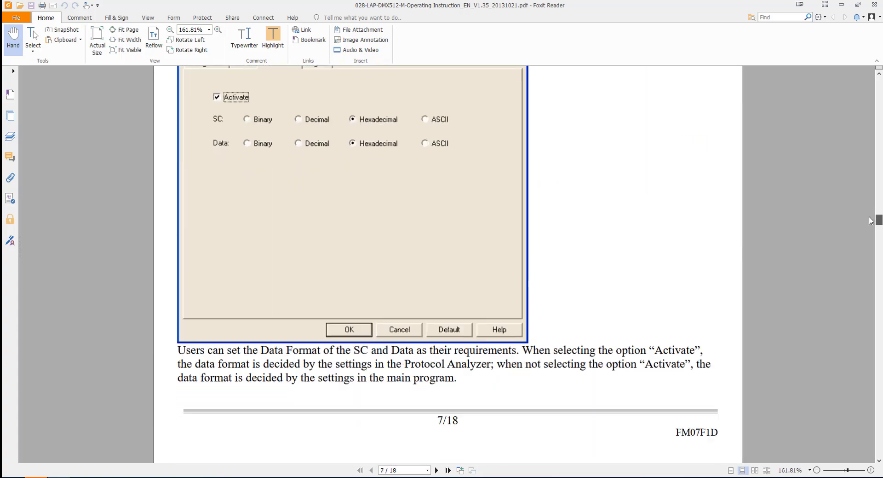
scroll("down", 3)
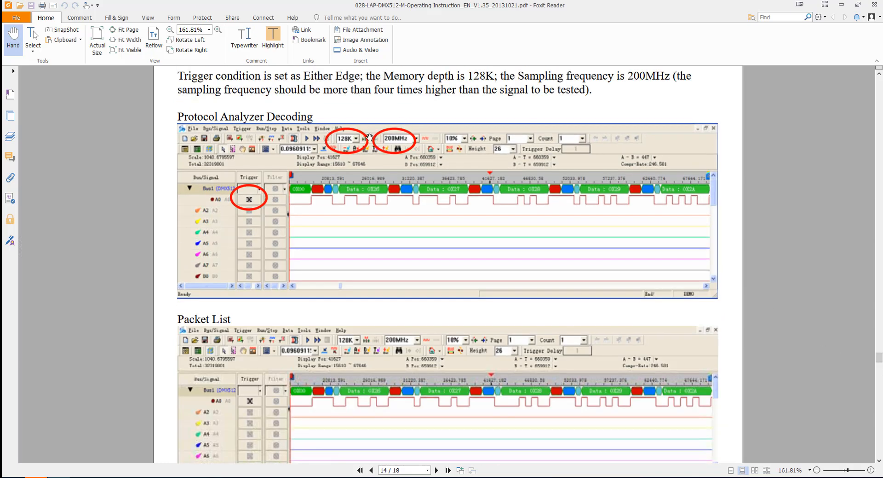
mouse_move(403, 140)
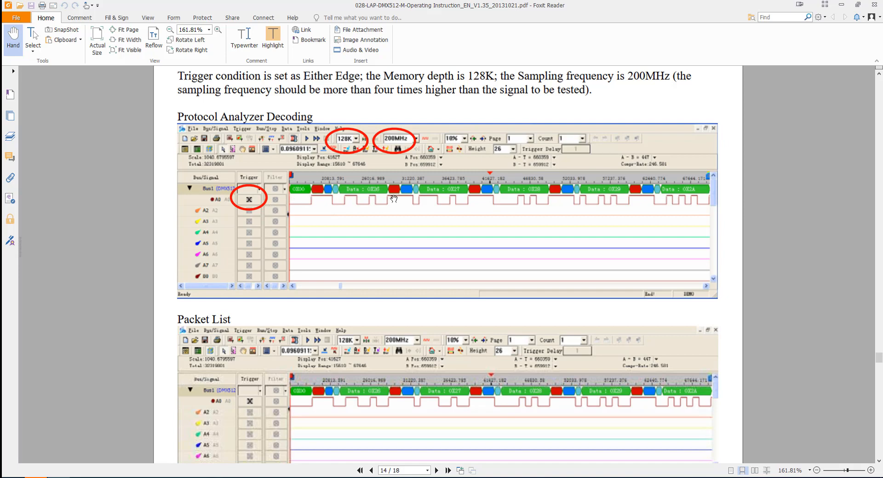
mouse_move(578, 196)
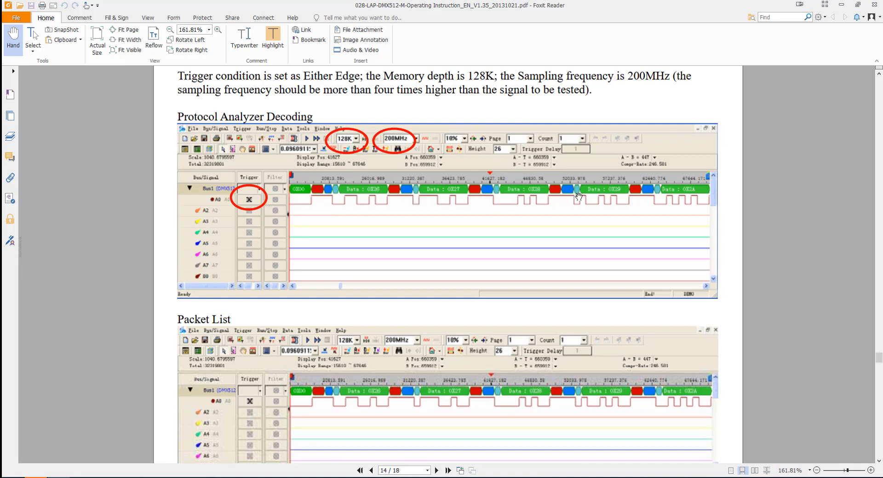
mouse_move(403, 343)
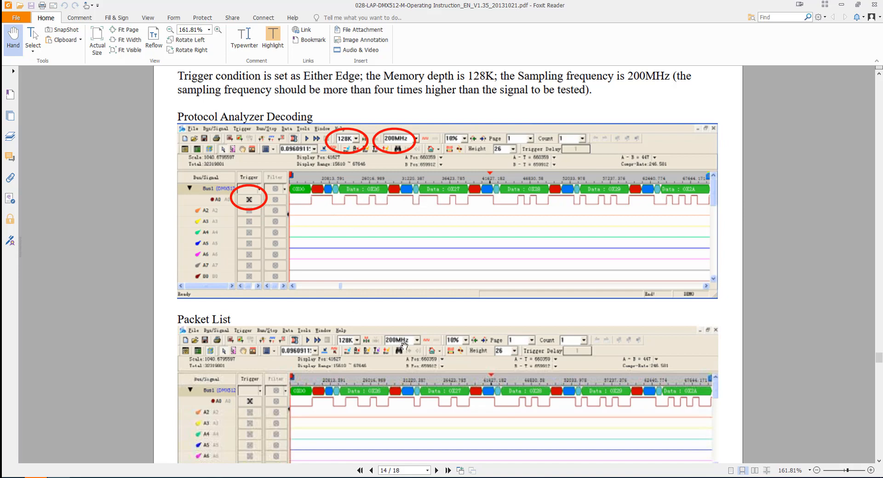
Scroll further to the Packet List screenshot with the decoded DMX512 packet table
scroll("down", 3)
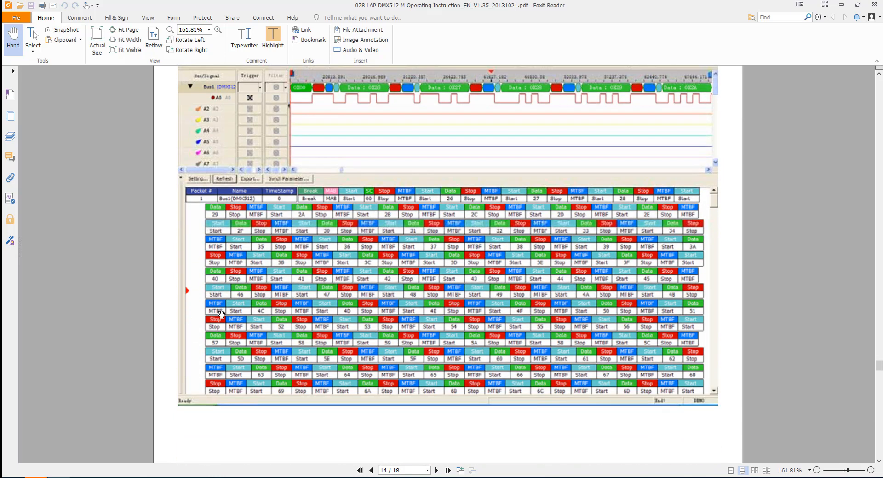
mouse_move(483, 311)
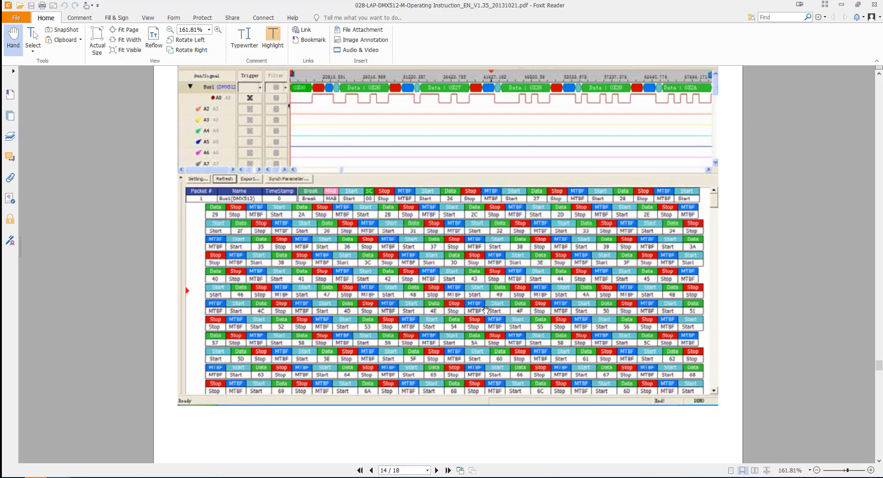
scroll("down", 3)
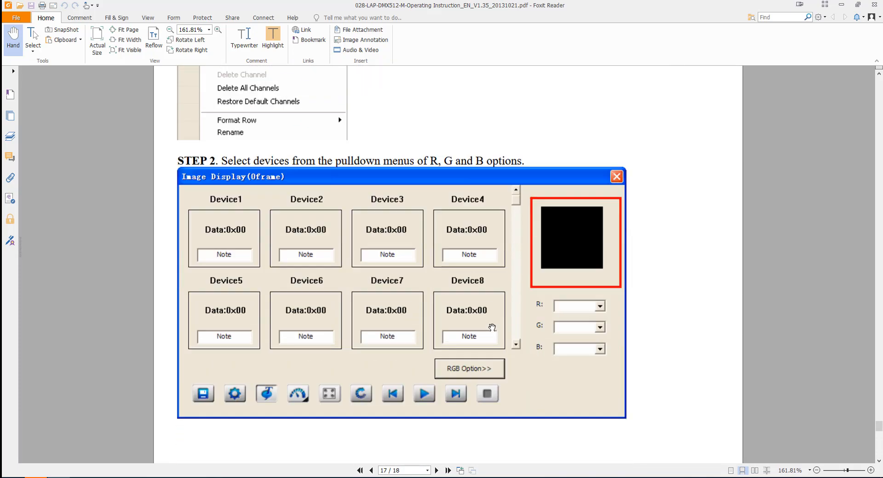
Scroll to pages 17–18 covering Image Display STEP 2 and STEP 3
scroll("down", 3)
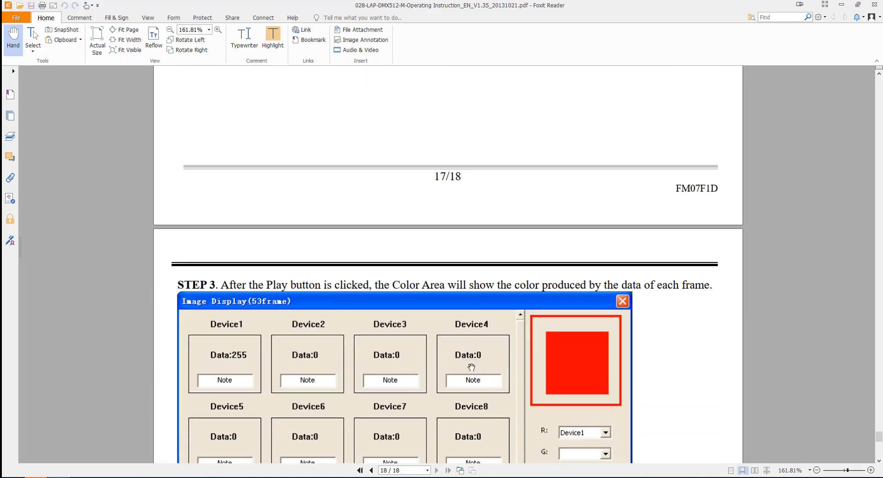
scroll("down", 3)
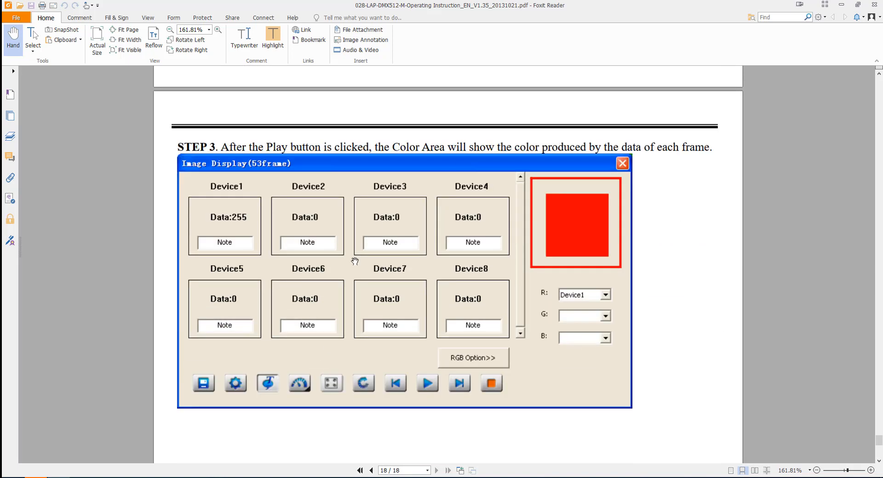
mouse_move(489, 230)
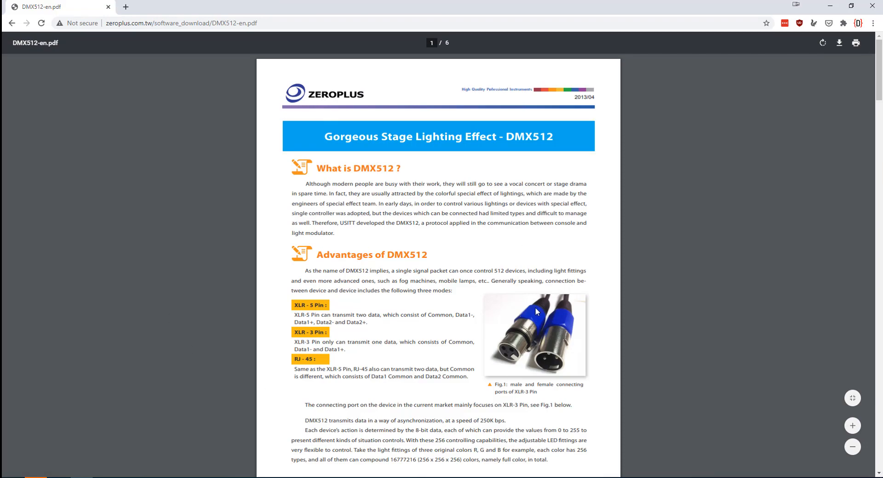
Scroll the DMX512-en.pdf application note to its test environment photo on page 2
scroll("down", 3)
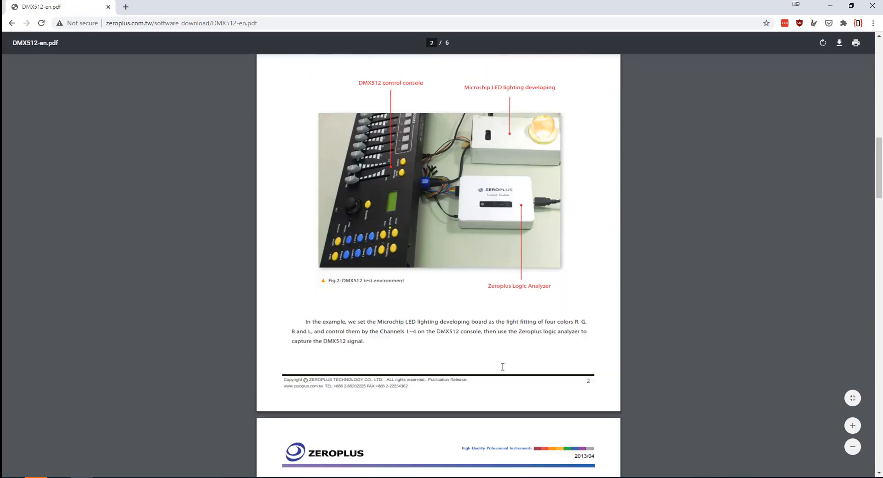
scroll("down", 3)
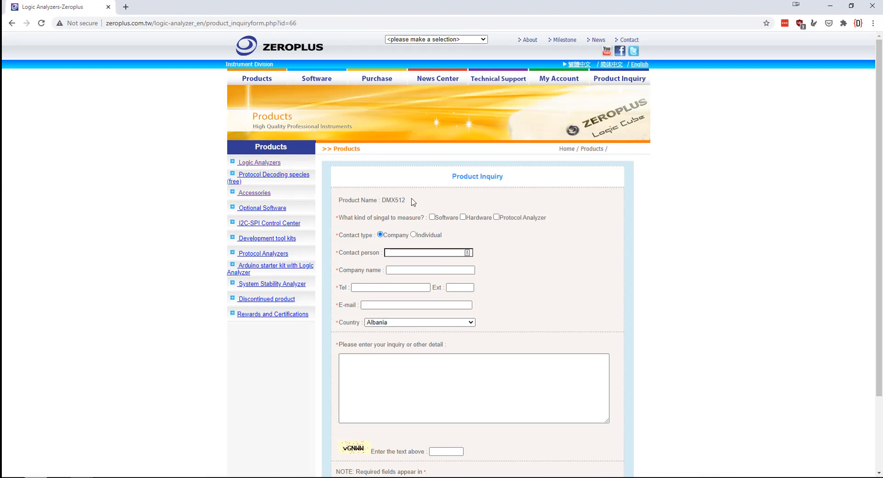
mouse_move(405, 208)
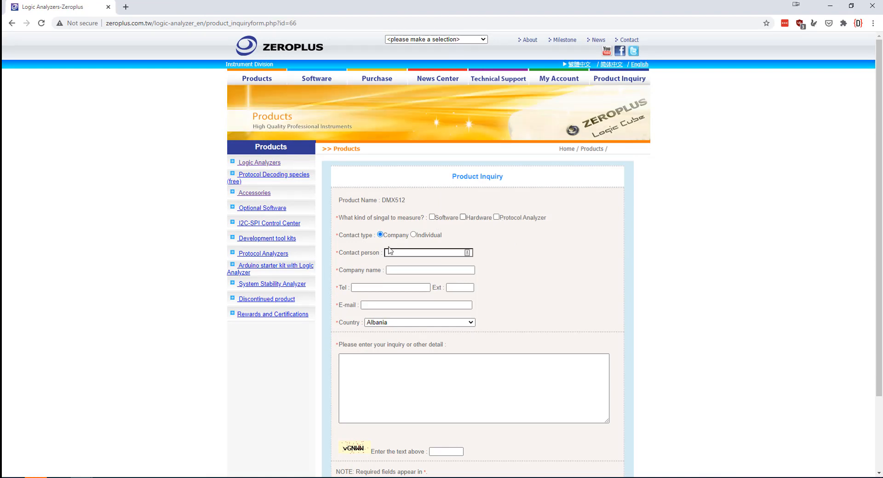
mouse_move(481, 336)
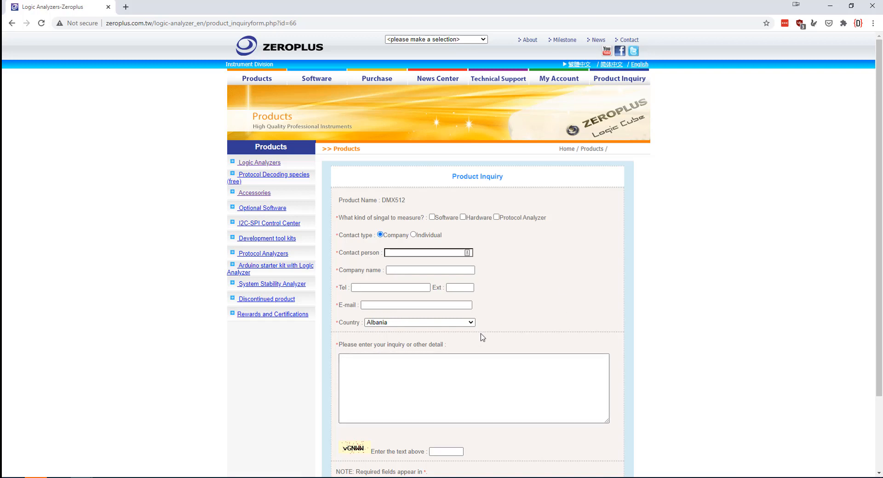
mouse_move(628, 251)
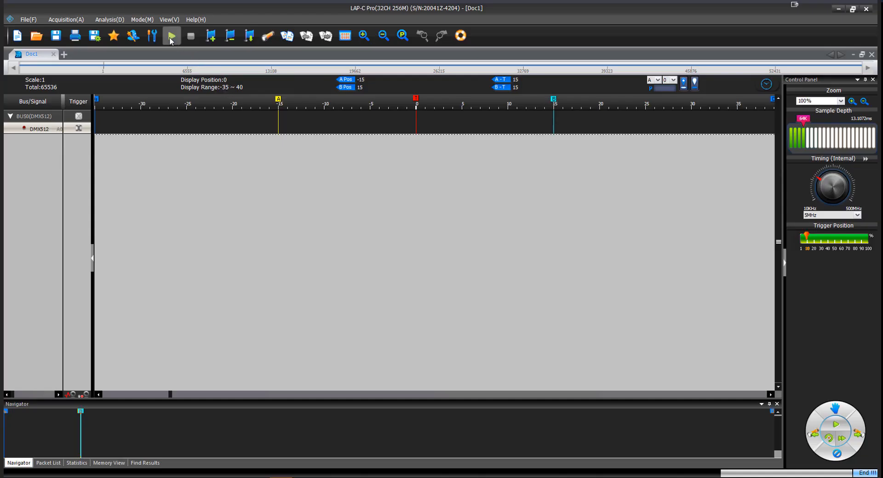
Start a single capture run of the DMX512 signal on BUS0
left_click(171, 36)
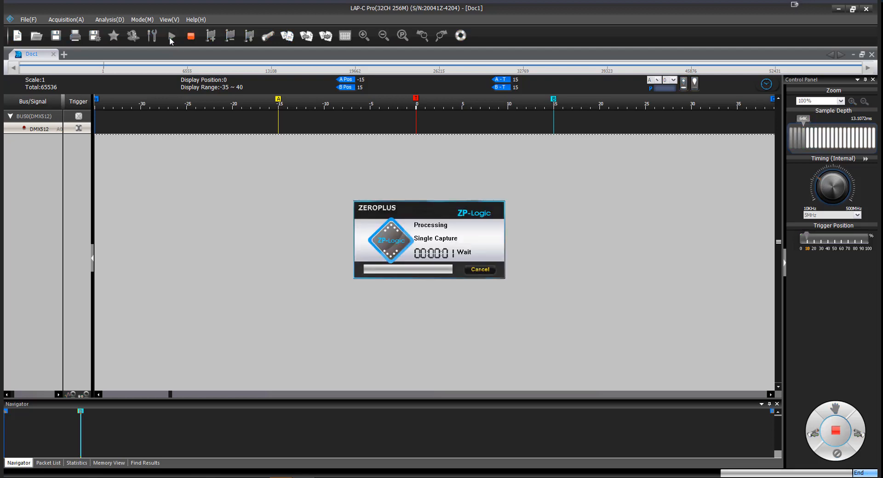
mouse_move(268, 294)
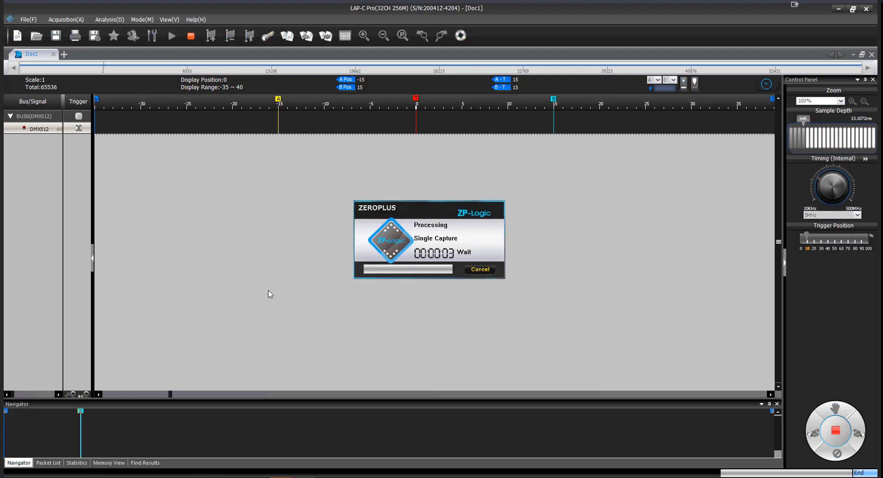
mouse_move(300, 214)
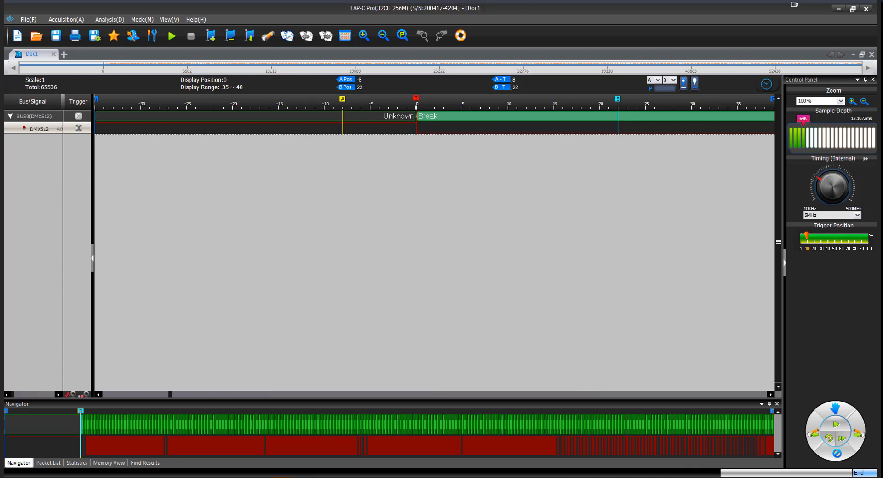
Zoom out the BUS0 waveform until Break, SC 0x00 and data bytes 0x26–0x2A appear
left_click(867, 101)
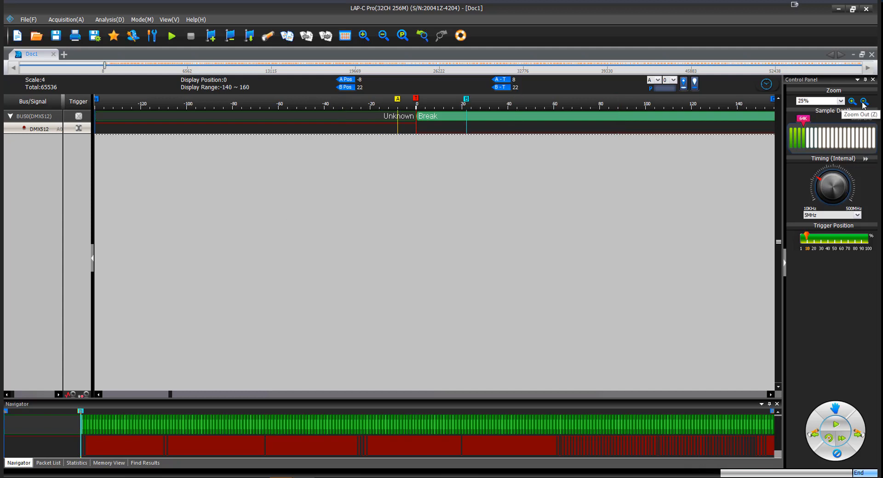
left_click(865, 102)
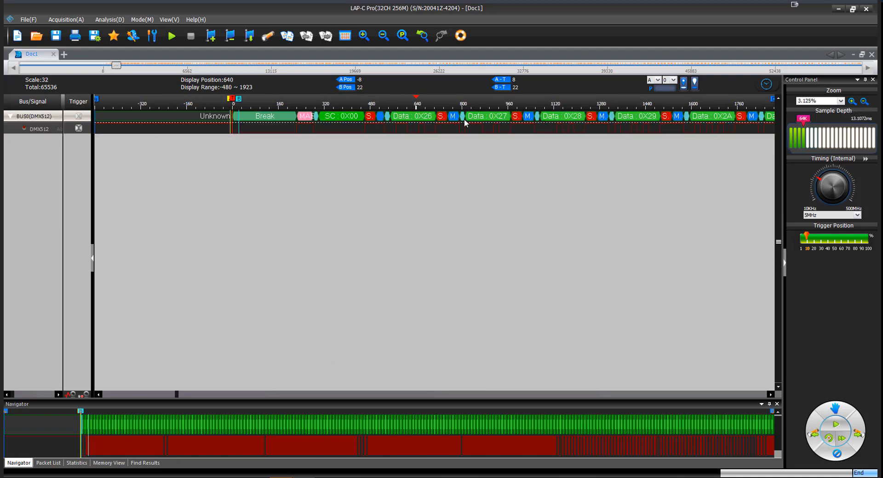
Switch BUS0's numeric base to Decimal so decoded values read SC 0, 38, 39, 40, 41
right_click(34, 116)
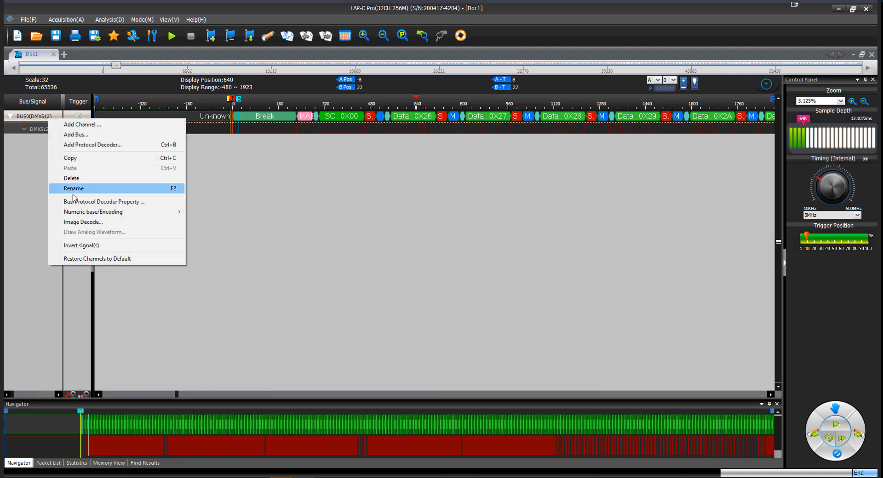
mouse_move(93, 211)
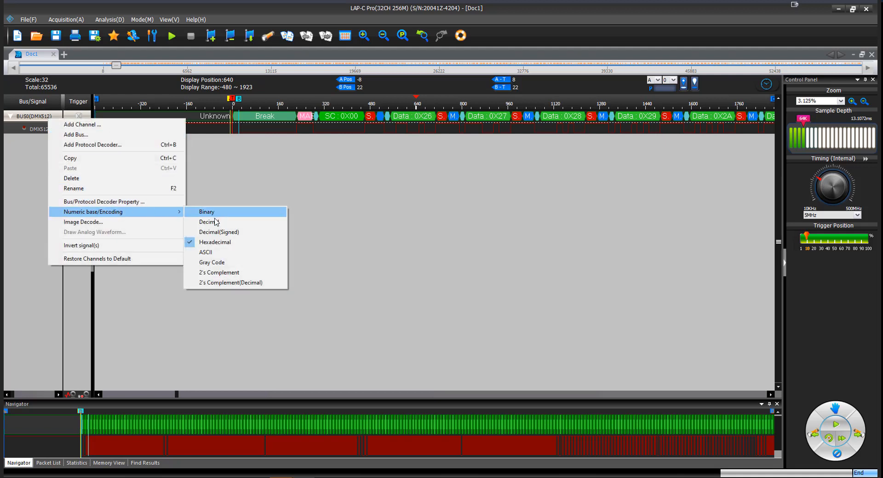
mouse_move(209, 222)
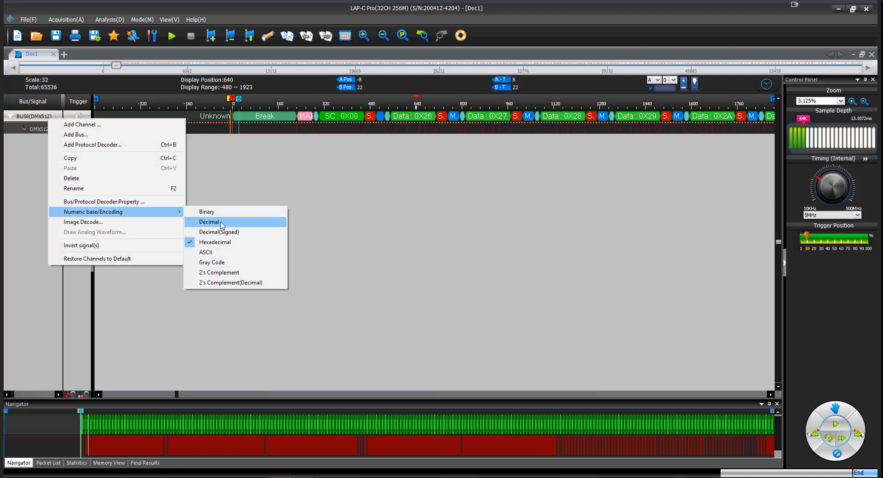
left_click(210, 221)
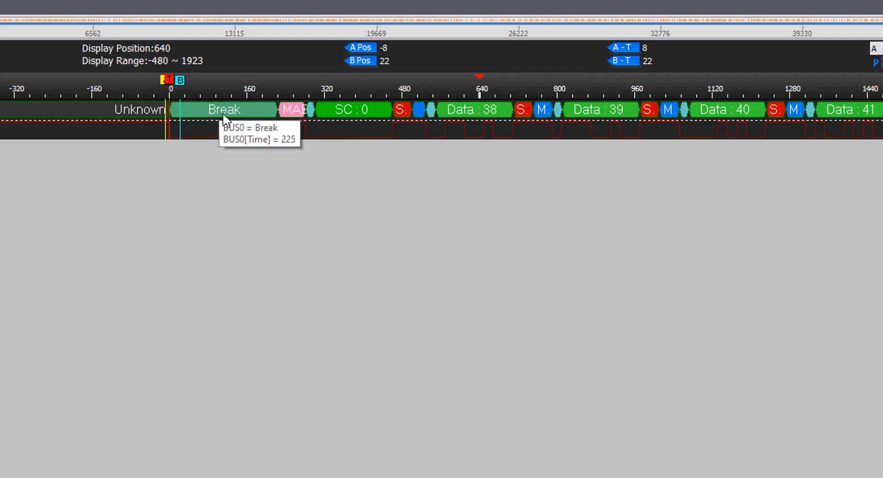
mouse_move(265, 119)
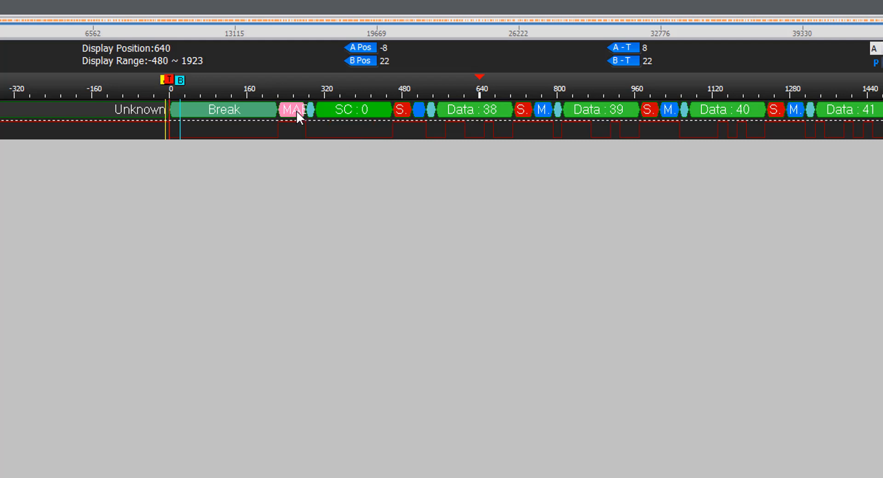
mouse_move(315, 117)
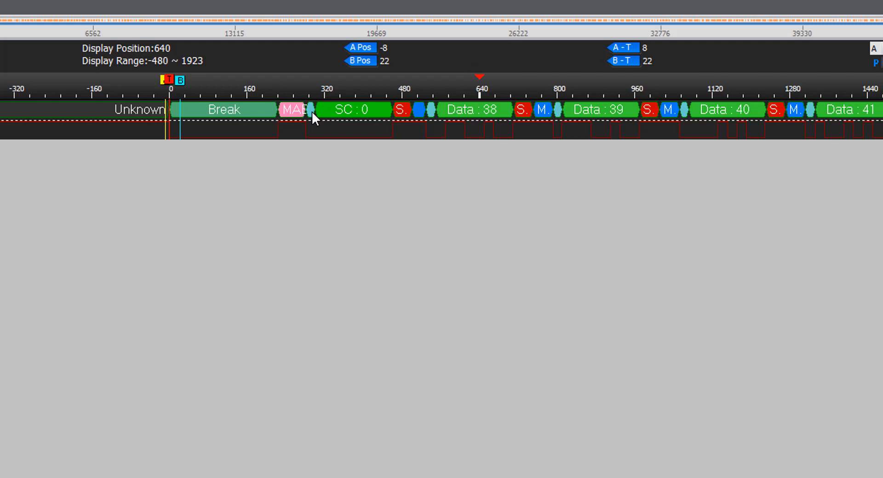
mouse_move(329, 115)
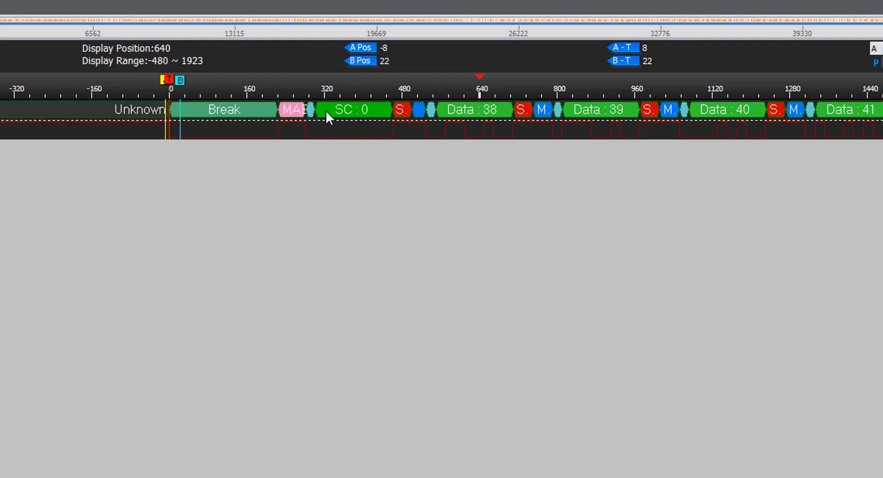
mouse_move(369, 116)
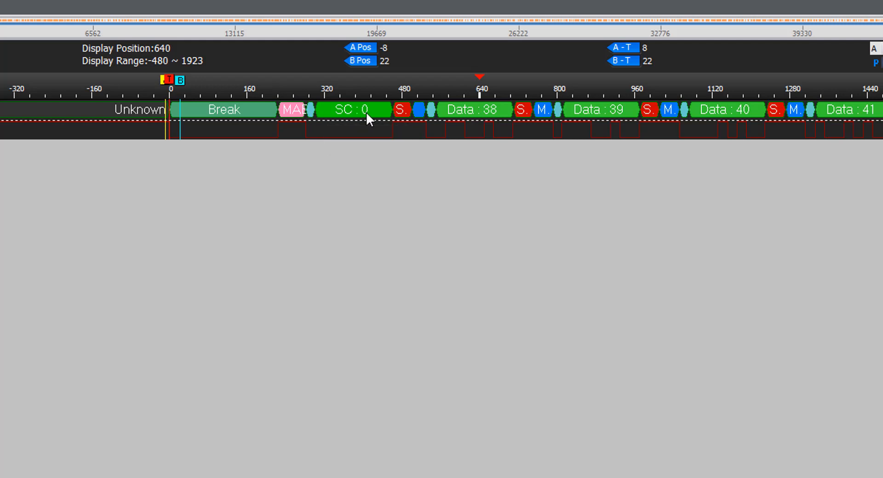
mouse_move(394, 109)
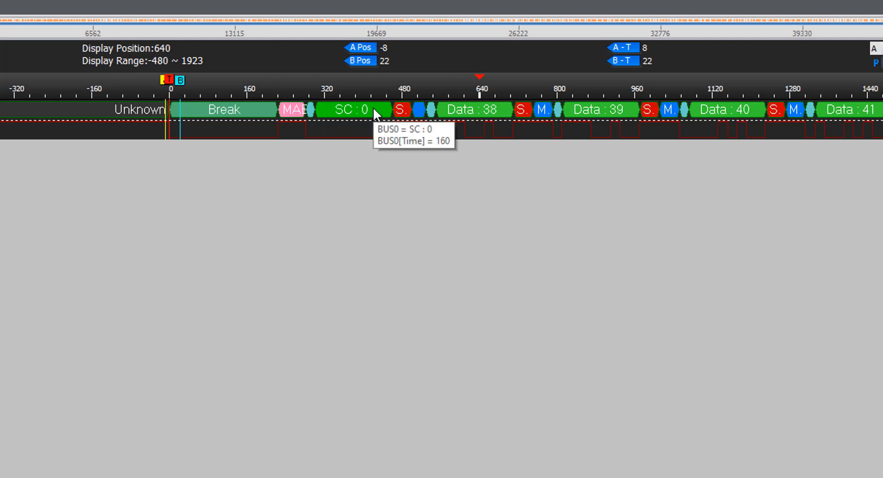
mouse_move(400, 109)
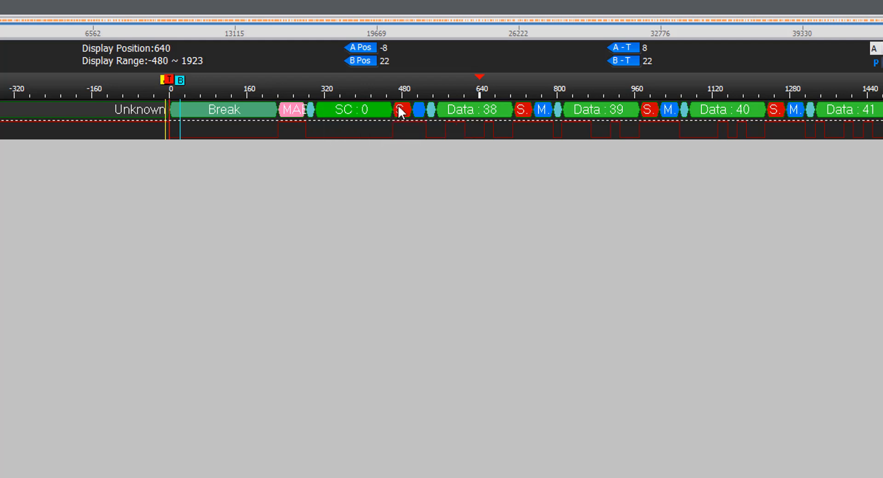
mouse_move(421, 111)
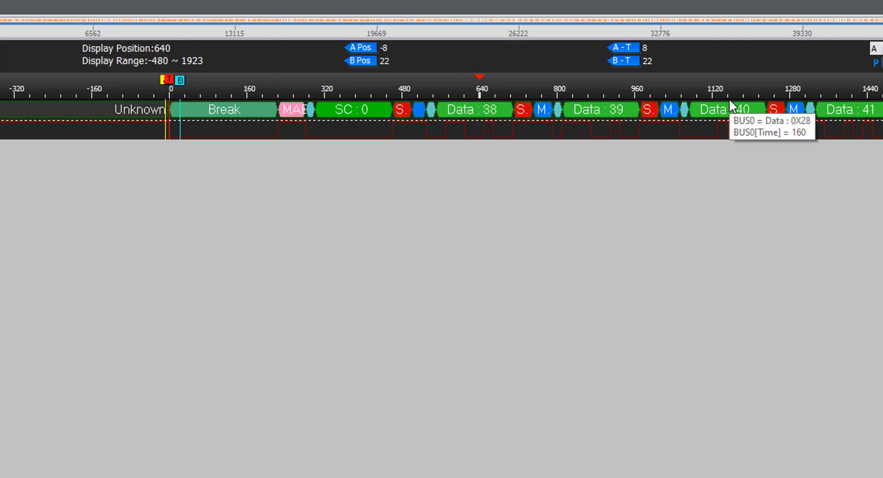
mouse_move(733, 110)
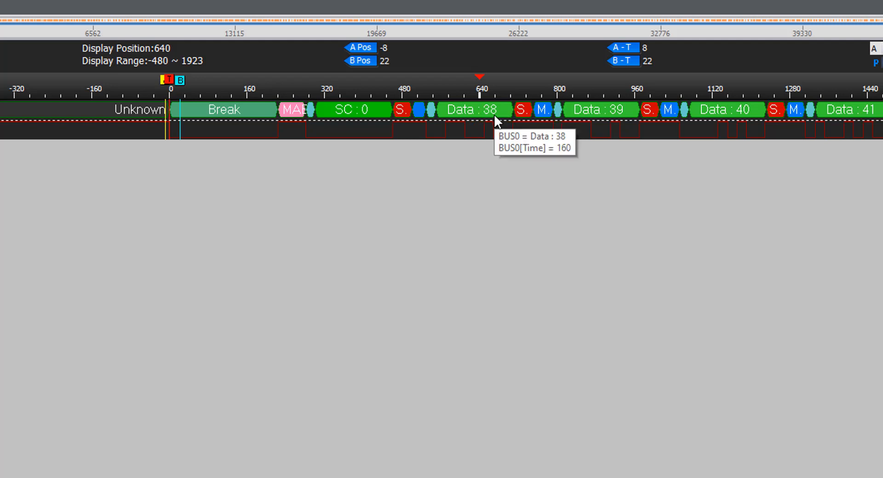
mouse_move(724, 112)
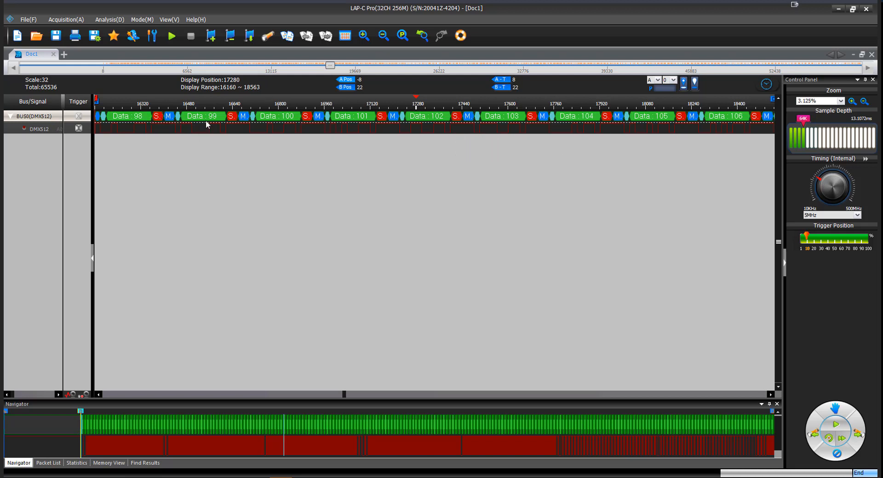
mouse_move(704, 216)
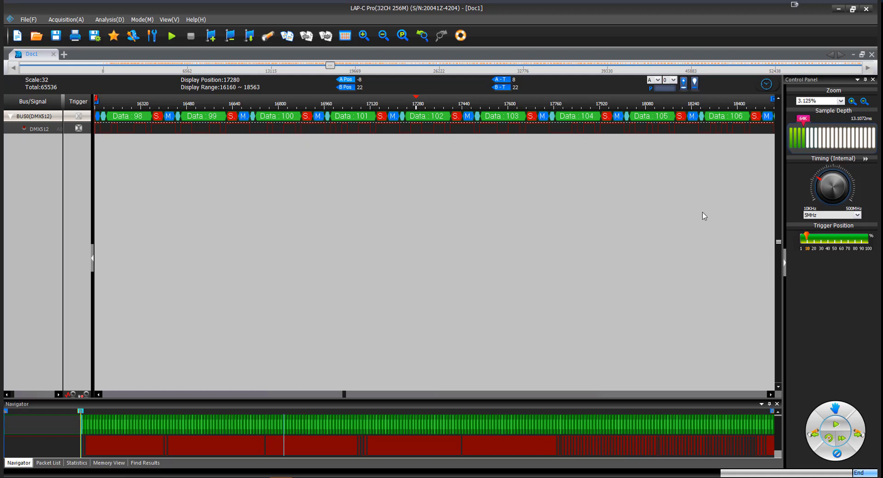
mouse_move(809, 139)
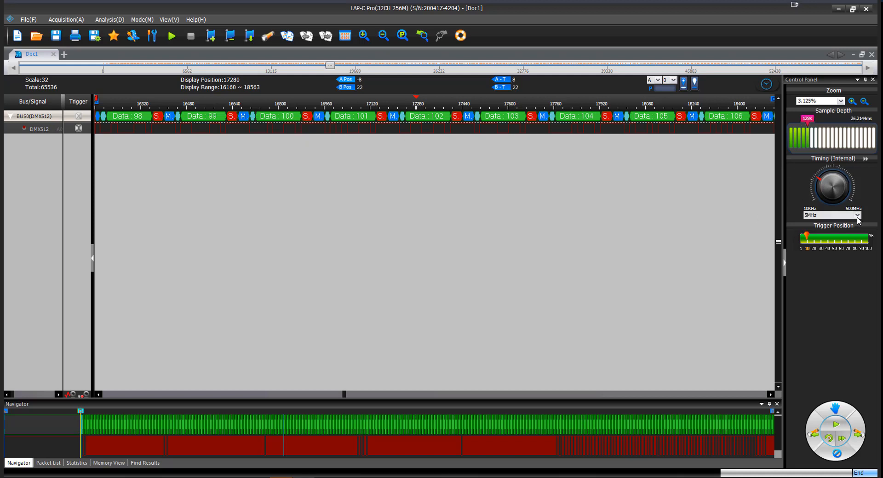
Set the internal sampling rate to 200MHz from the Timing list
left_click(856, 214)
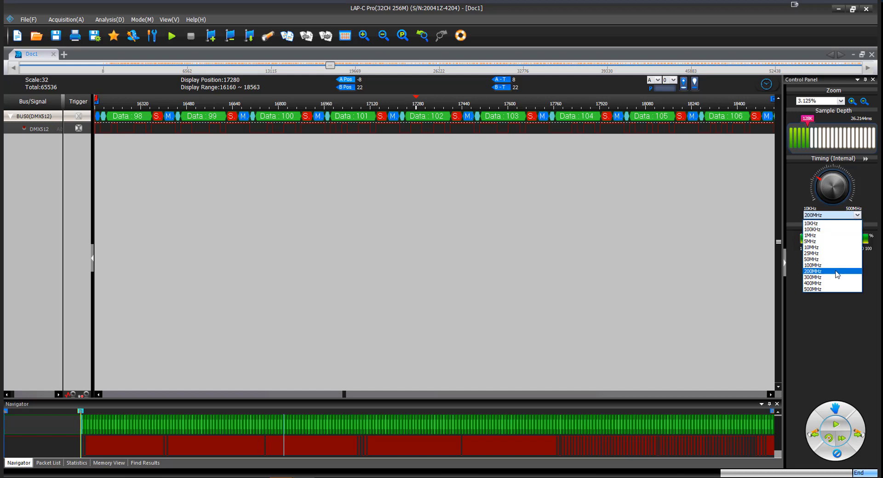
left_click(832, 271)
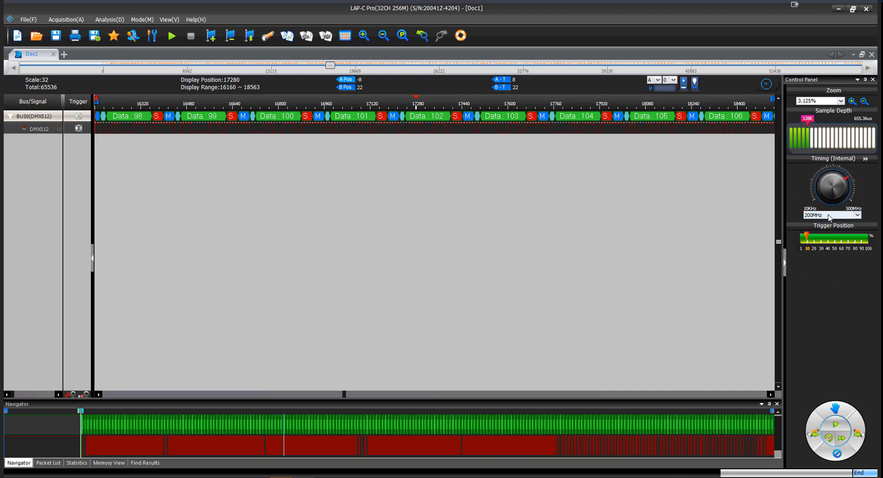
mouse_move(751, 204)
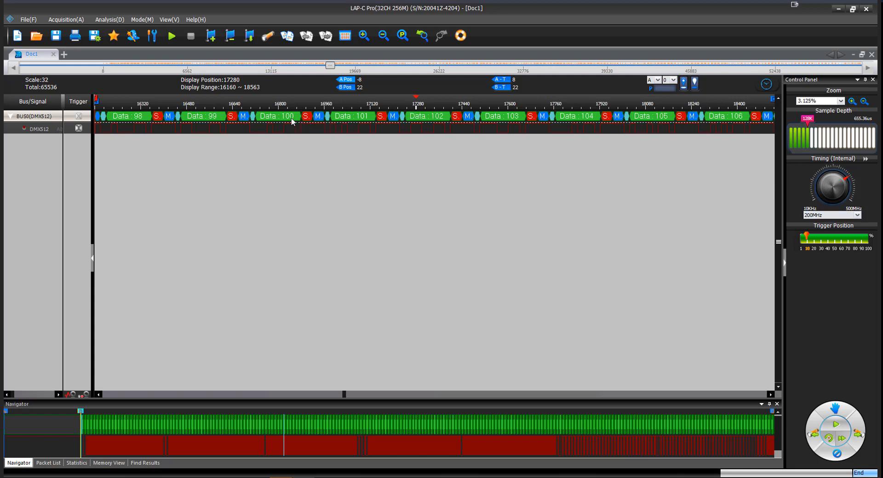
mouse_move(490, 128)
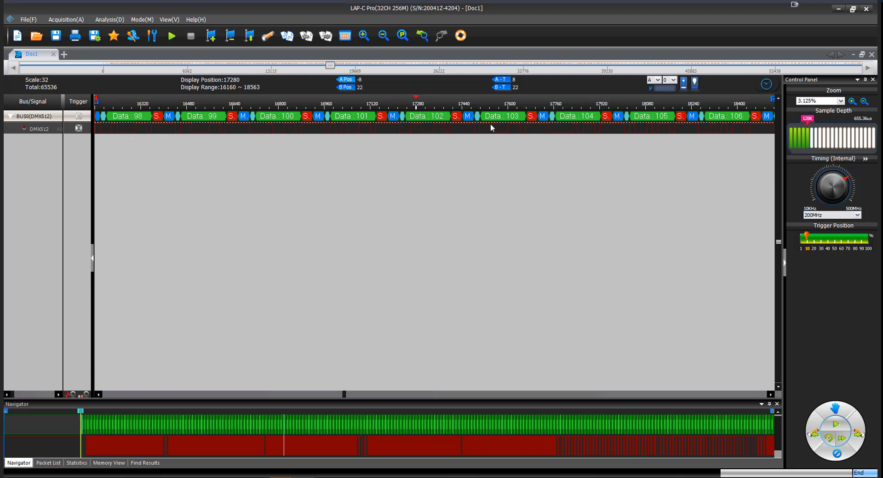
mouse_move(607, 121)
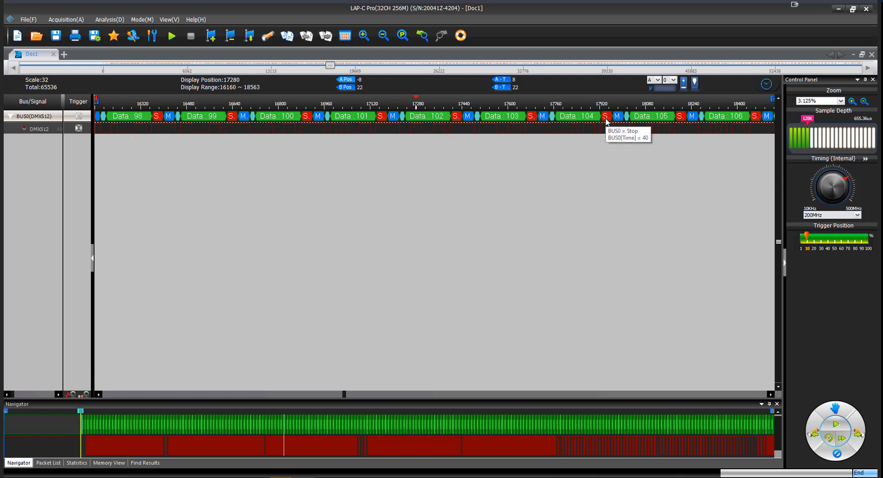
mouse_move(682, 328)
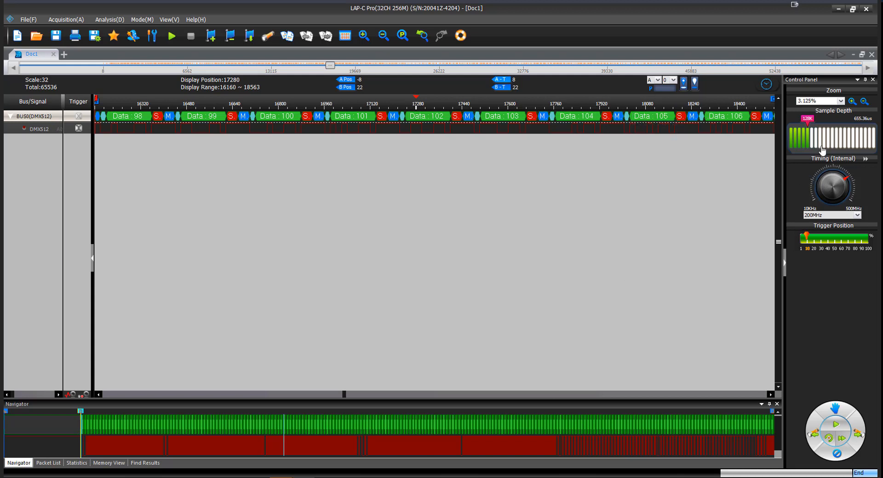
mouse_move(697, 400)
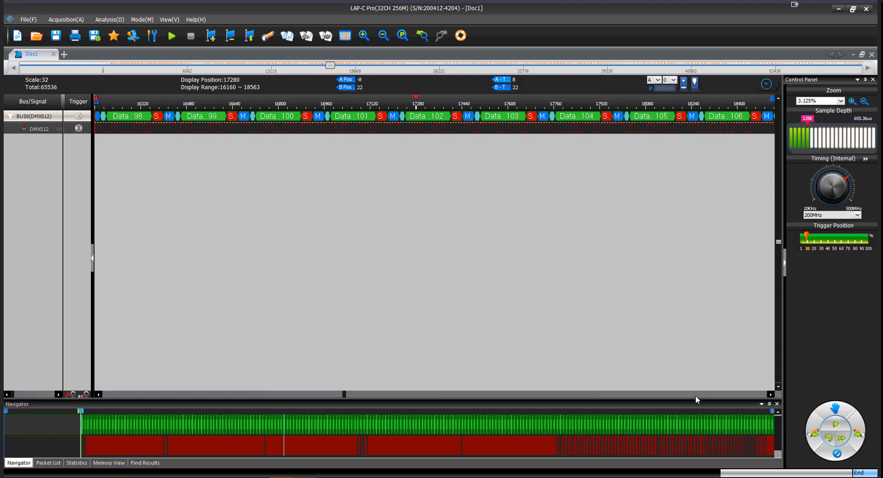
mouse_move(403, 285)
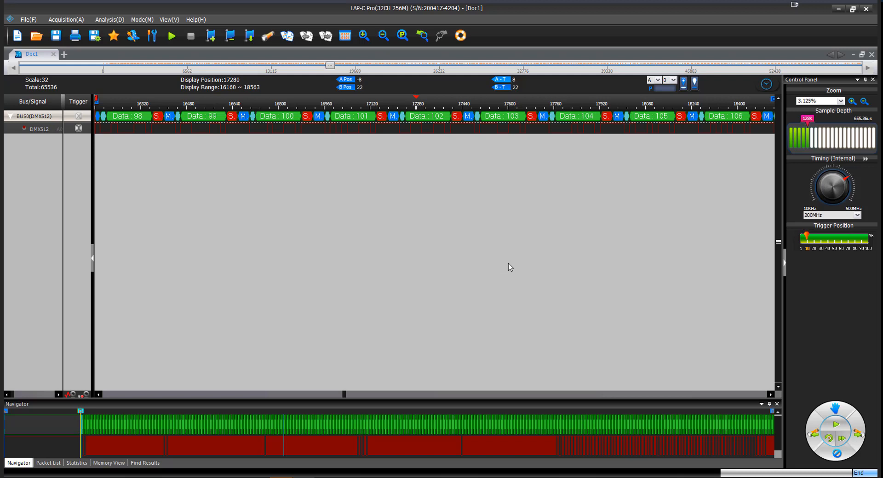
mouse_move(653, 215)
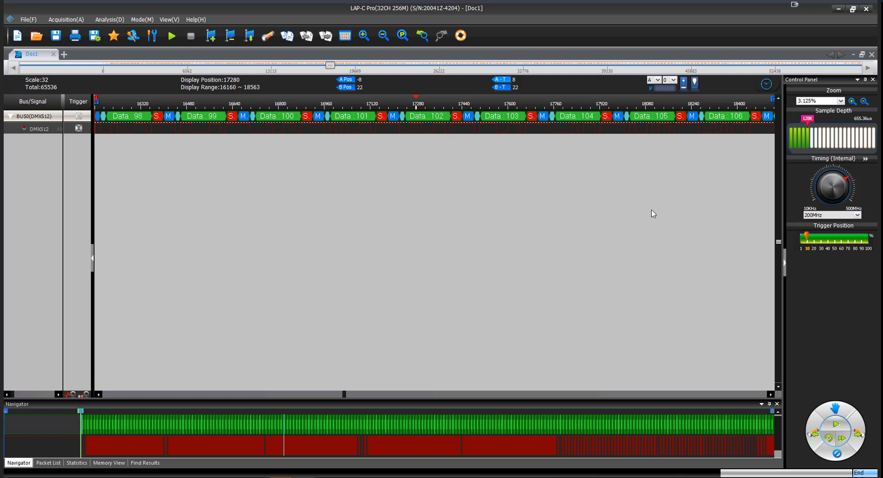